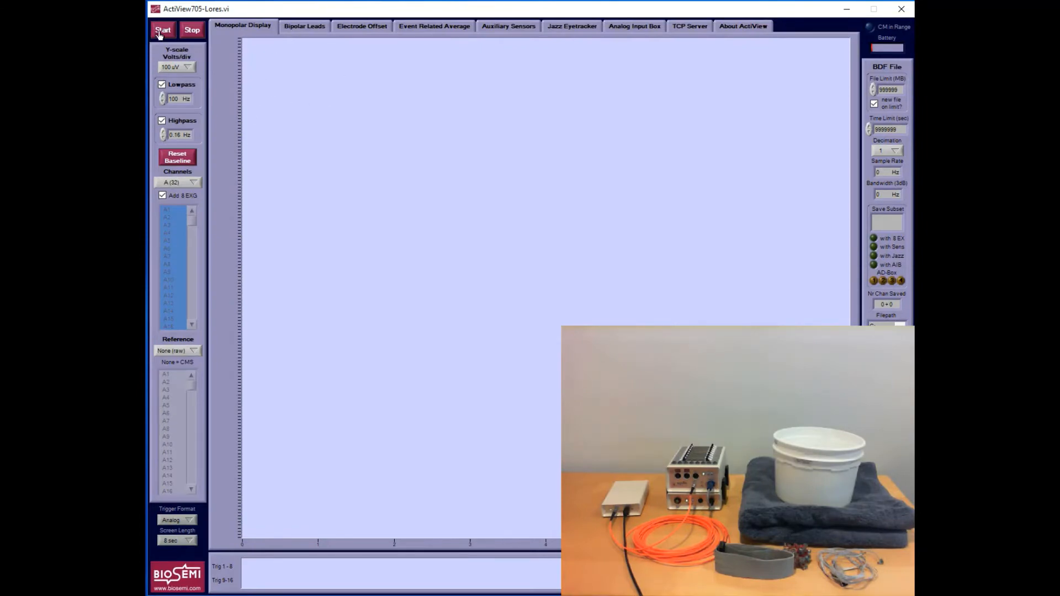
Step: Start acquisition from the amplifier and show the electrode offset readings for each channel
left_click(162, 29)
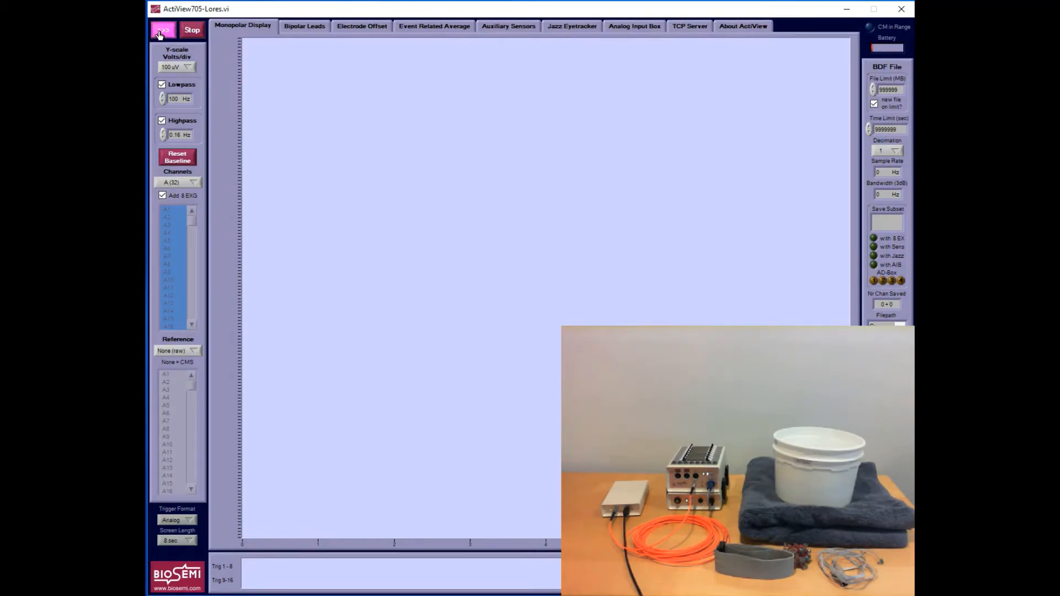
left_click(162, 30)
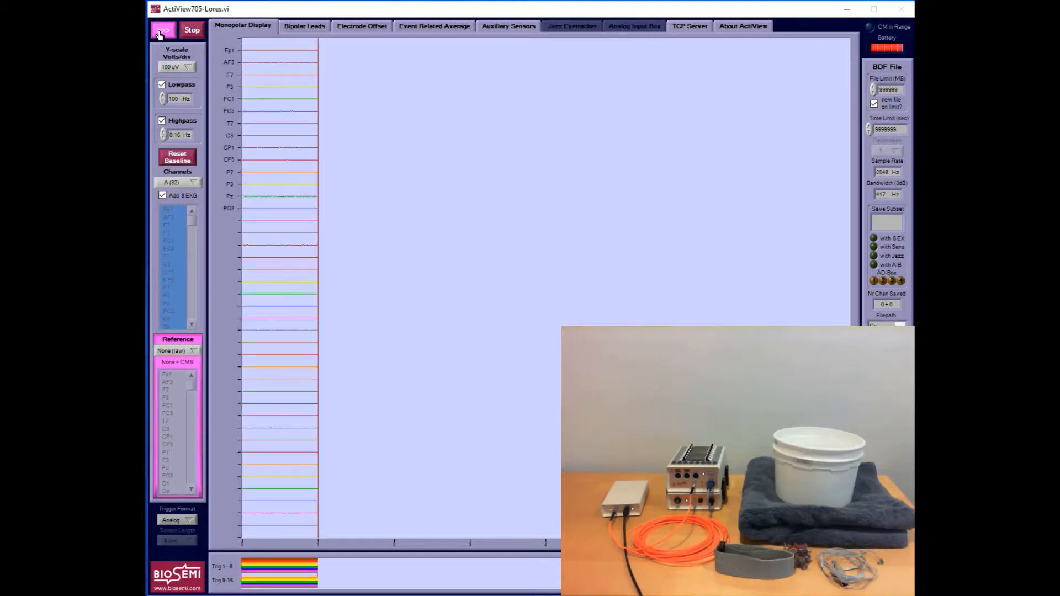
left_click(163, 30)
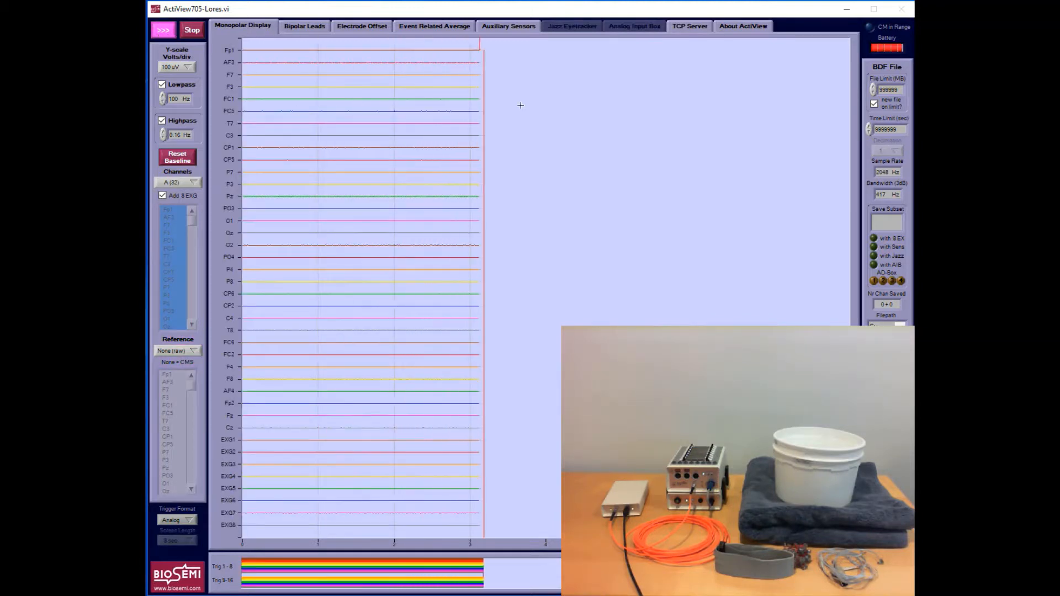
left_click(360, 26)
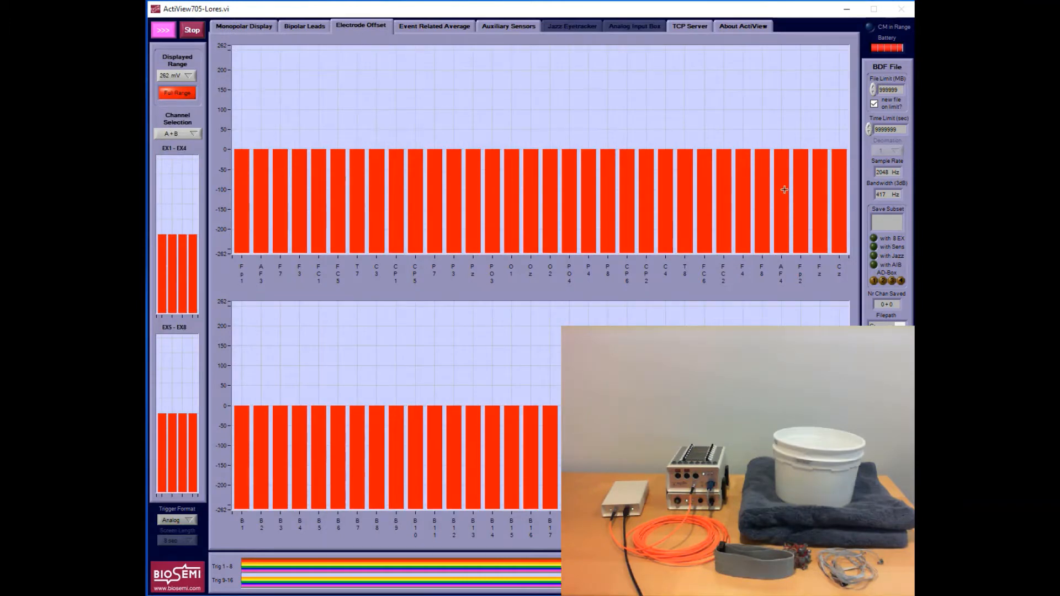
mouse_move(840, 253)
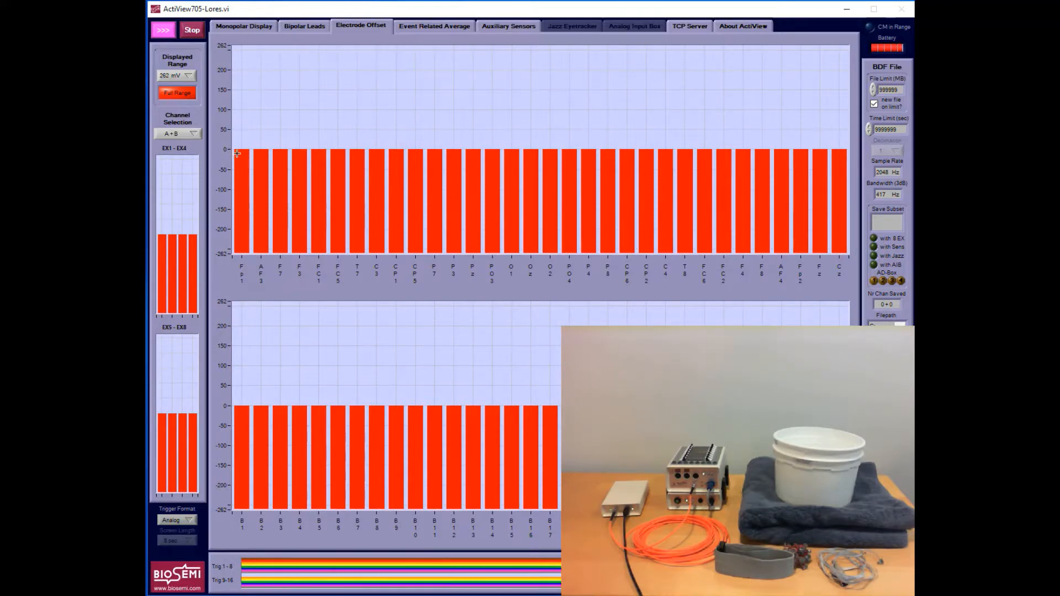
mouse_move(250, 264)
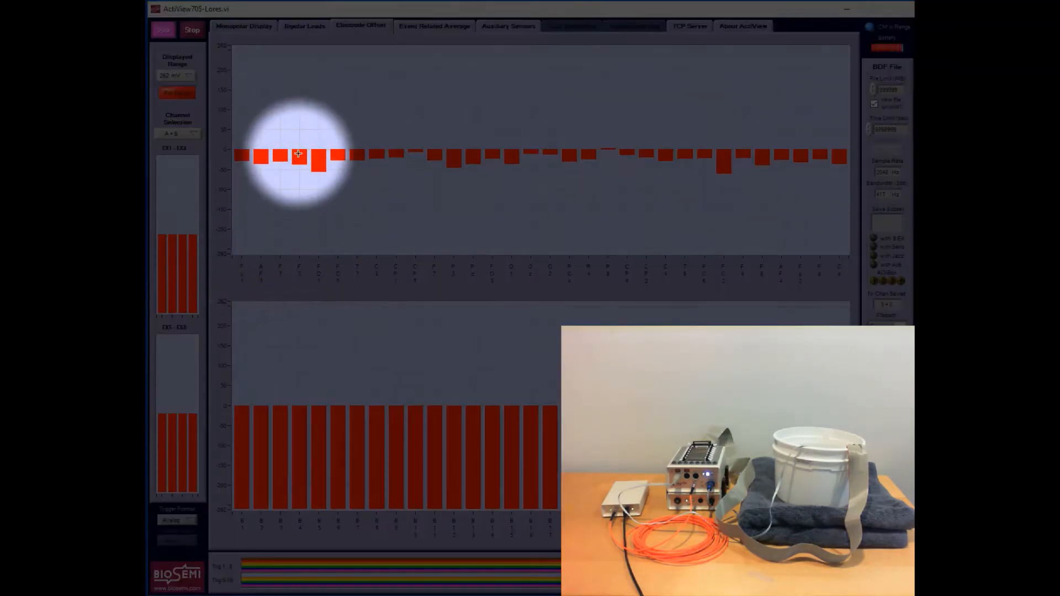
mouse_move(308, 170)
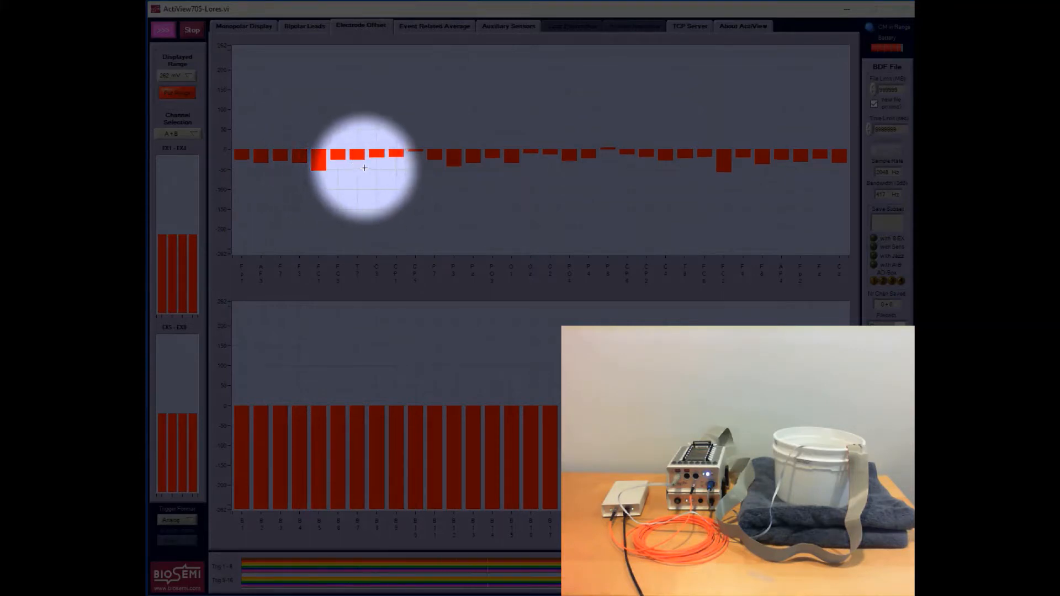
mouse_move(536, 151)
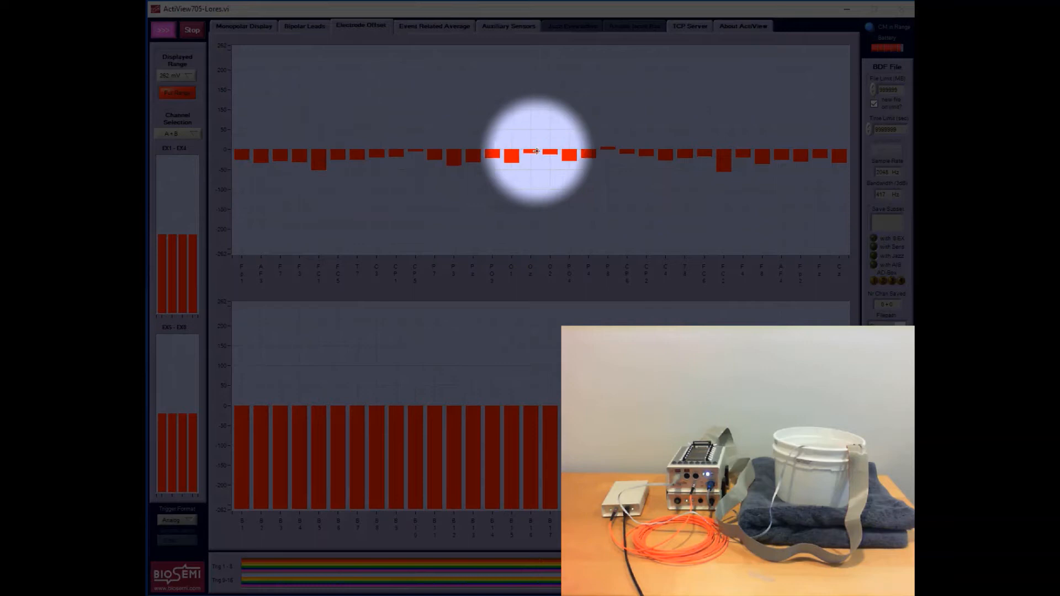
mouse_move(598, 149)
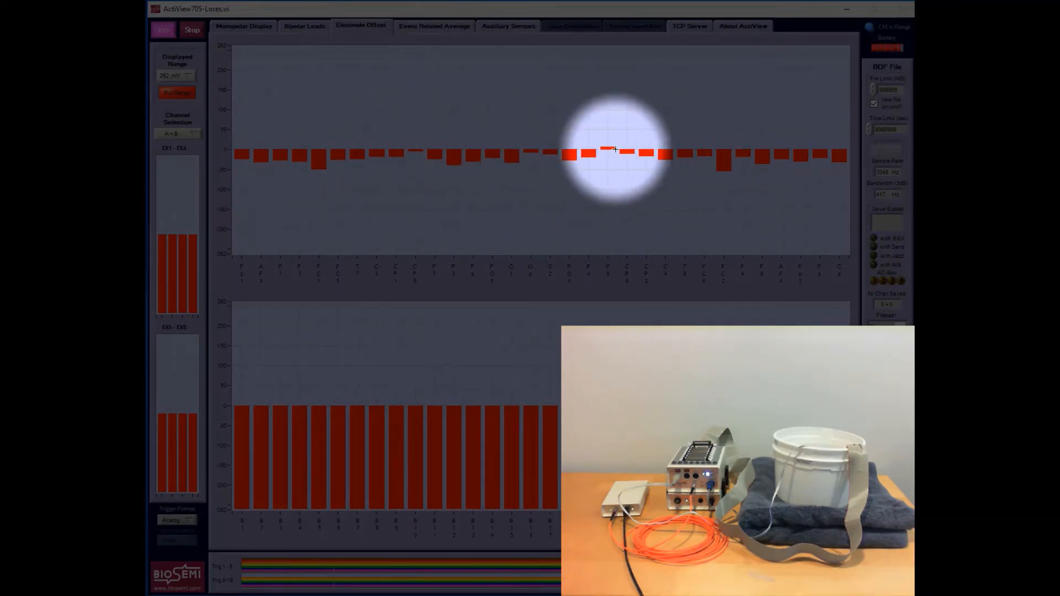
mouse_move(226, 183)
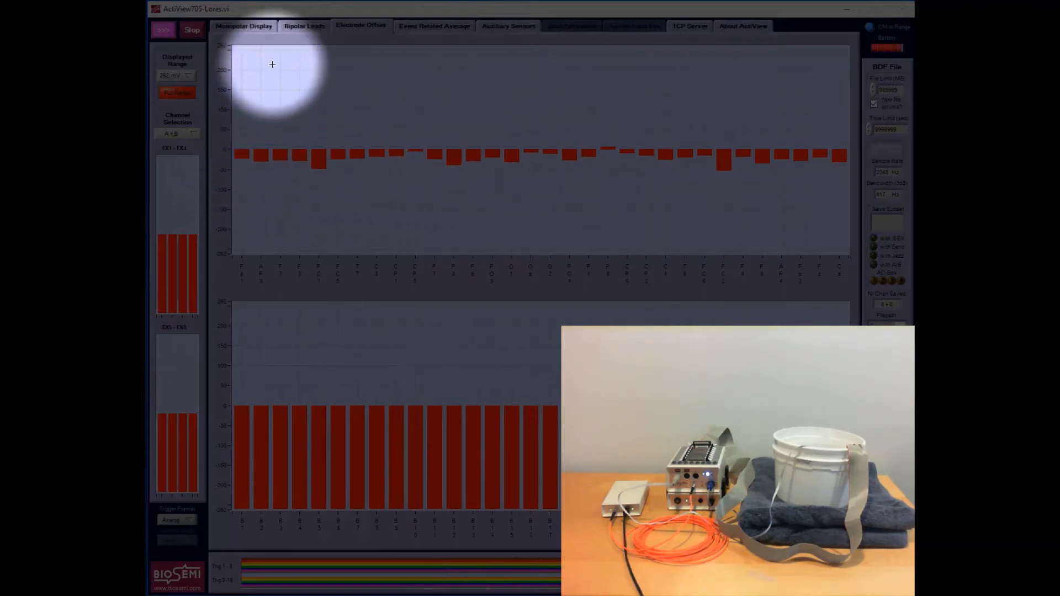
mouse_move(243, 30)
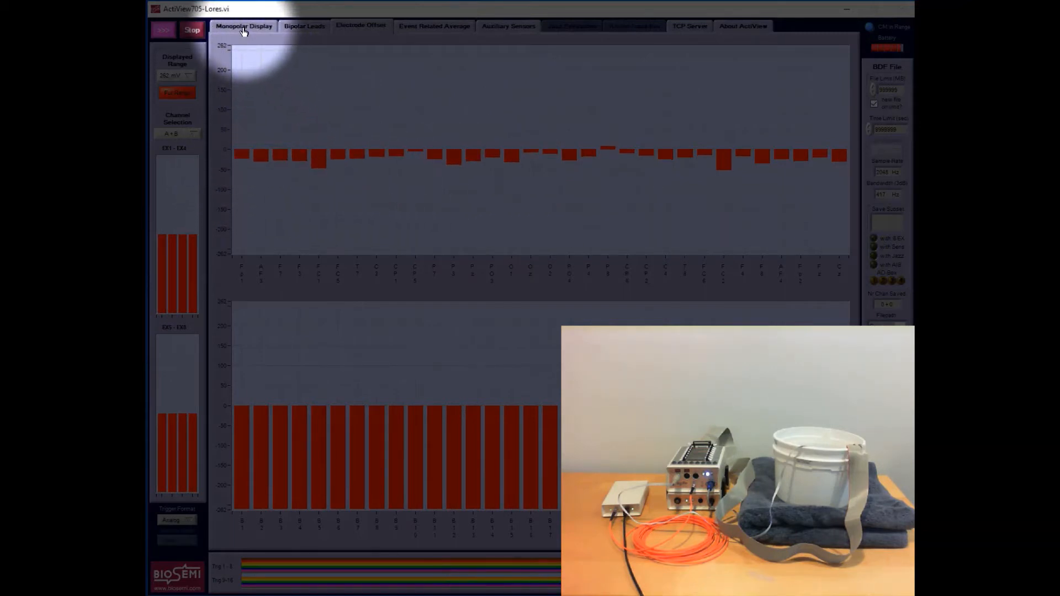
Step: Uncheck Add 8 EXG on the Monopolar Display and return to the Electrode Offset readings
left_click(243, 26)
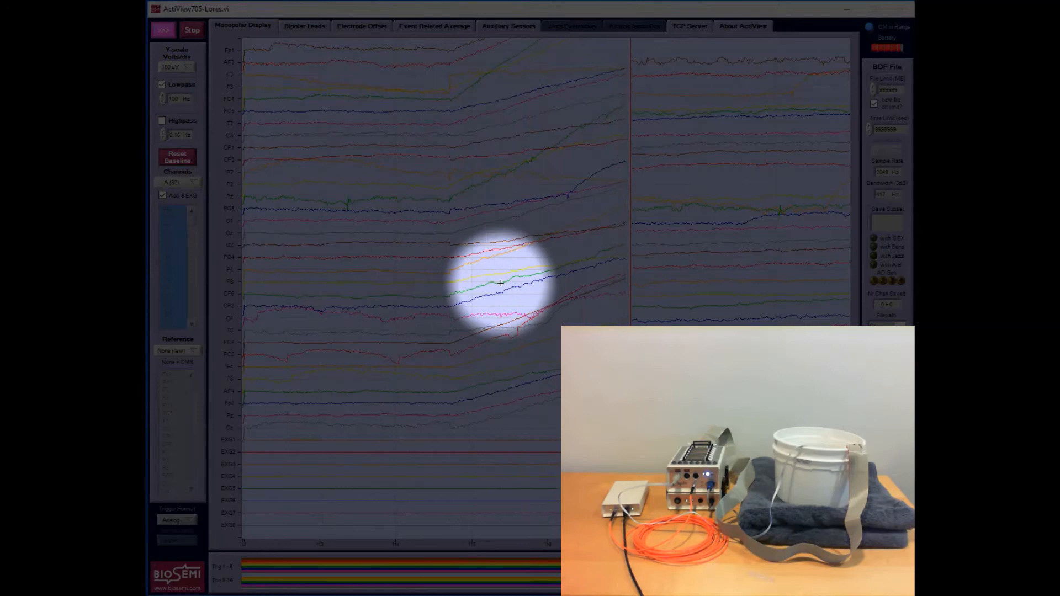
mouse_move(714, 188)
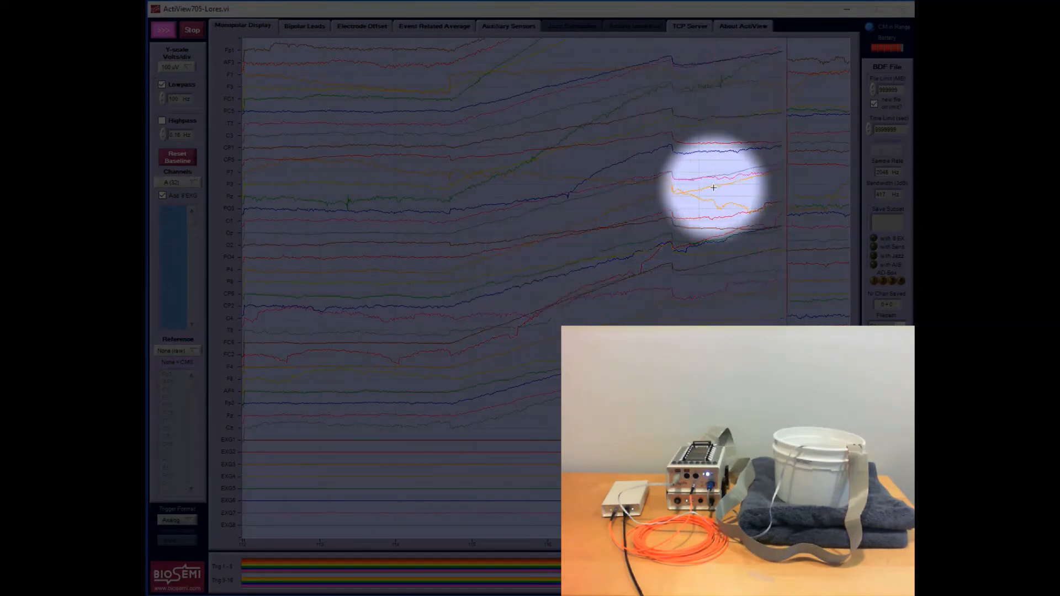
mouse_move(510, 288)
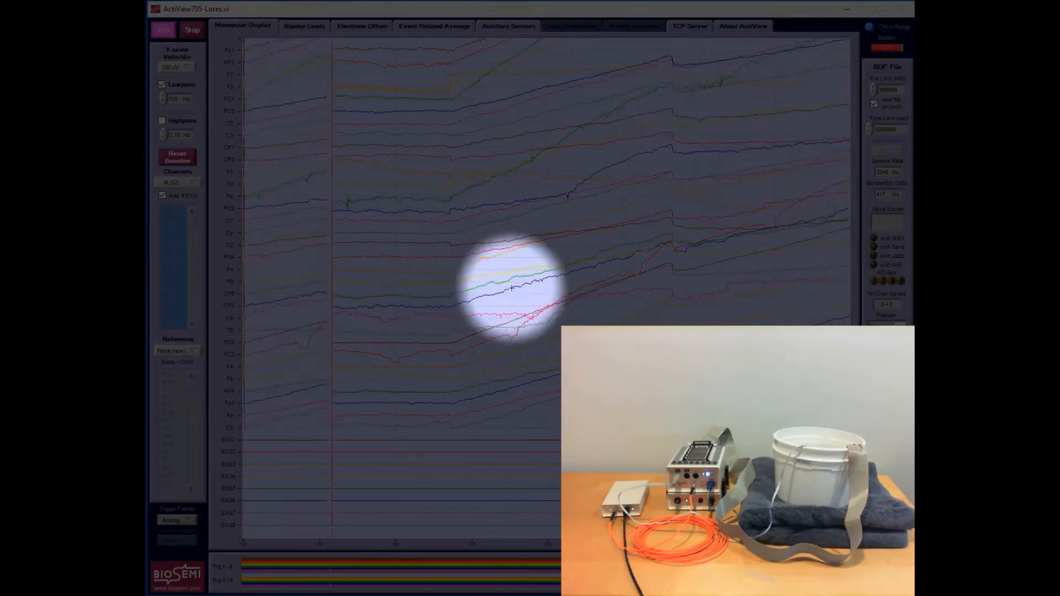
mouse_move(798, 206)
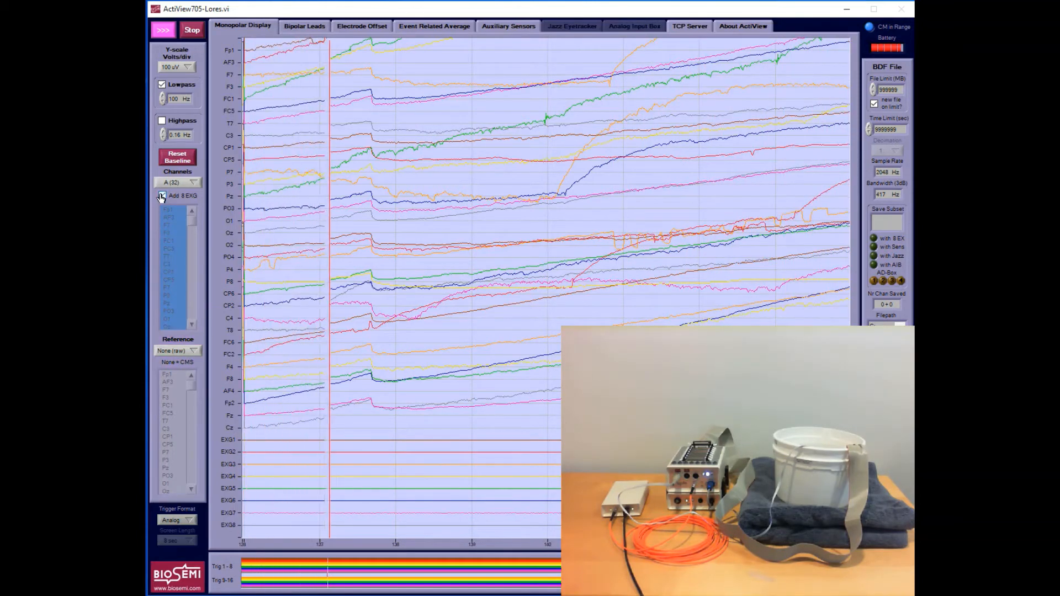
left_click(161, 196)
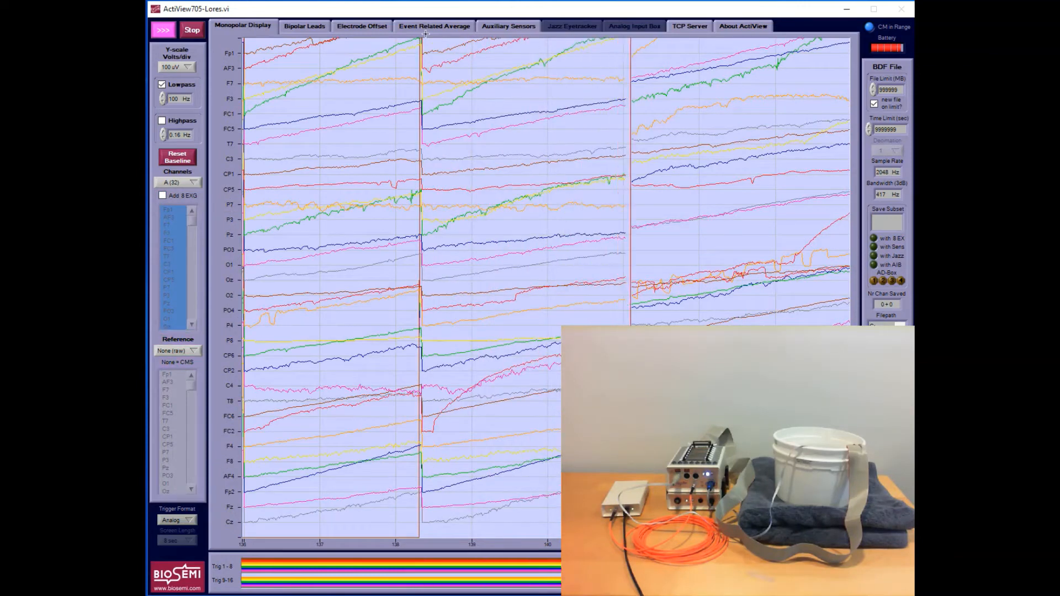
left_click(360, 25)
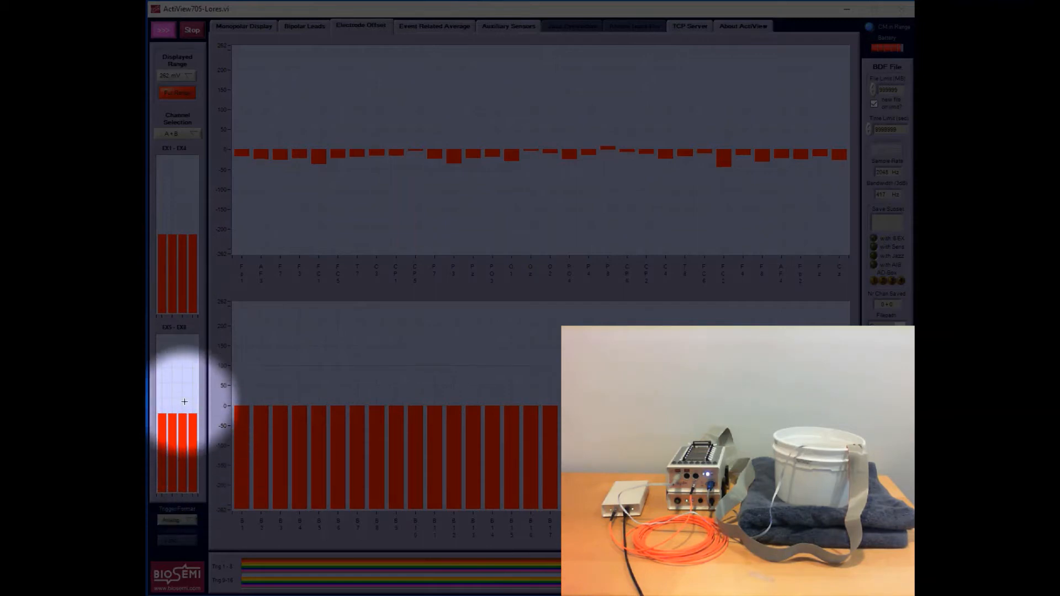
mouse_move(545, 152)
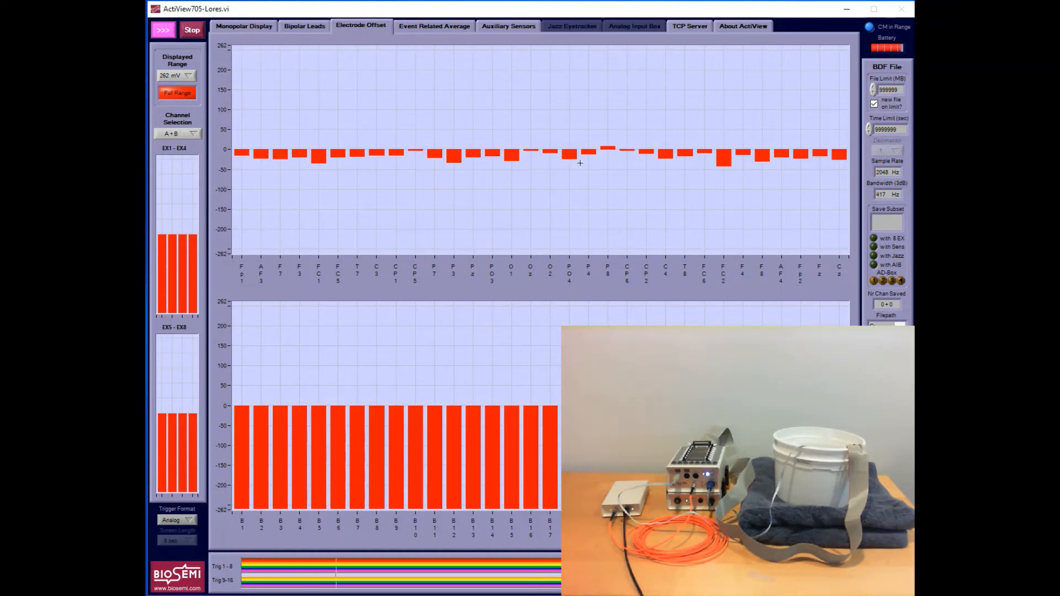
mouse_move(582, 180)
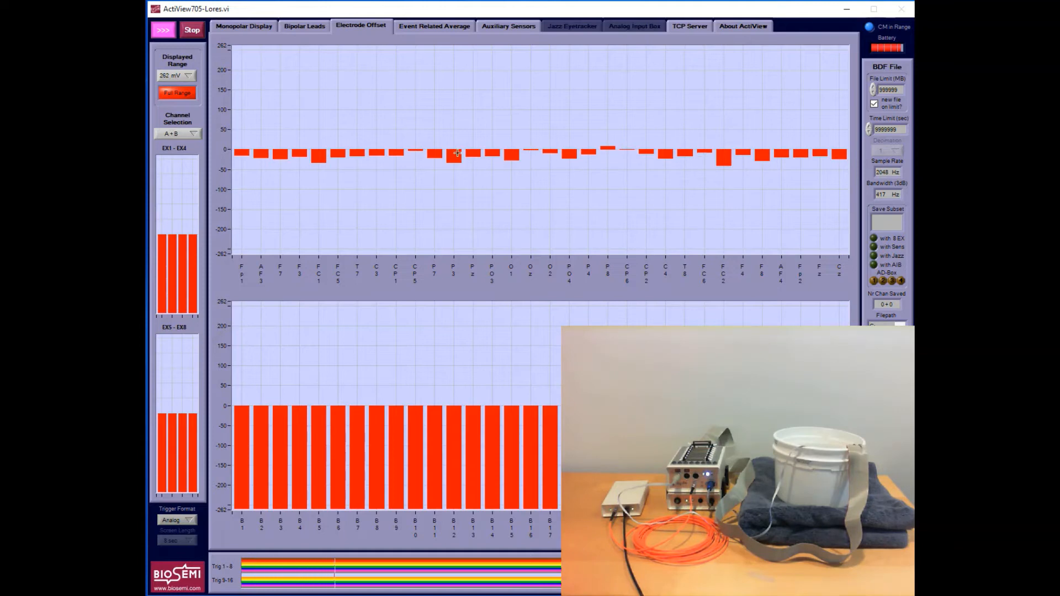
mouse_move(322, 174)
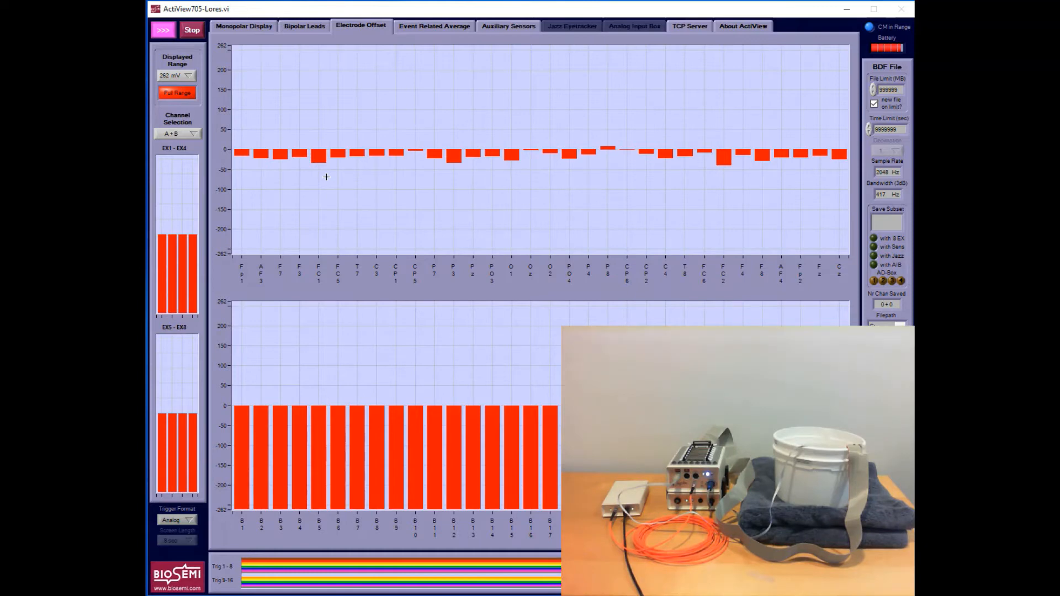
mouse_move(339, 169)
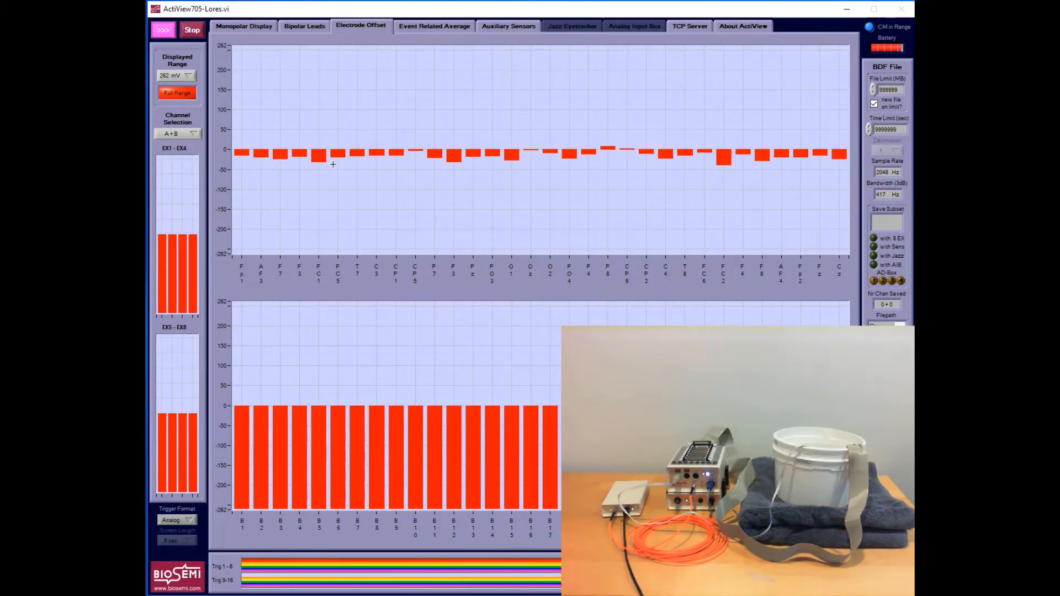
mouse_move(328, 163)
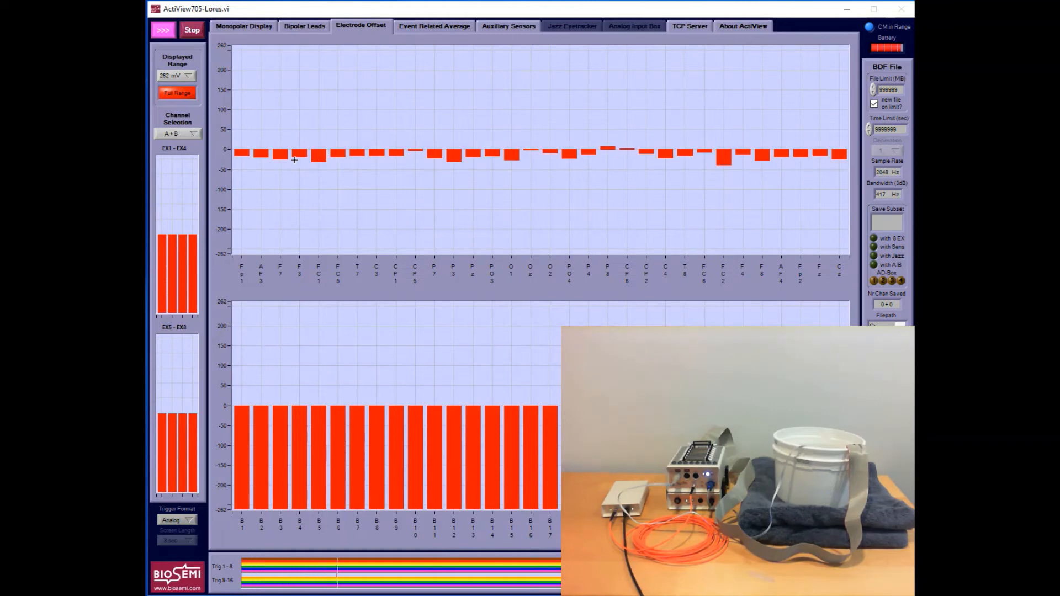
mouse_move(744, 138)
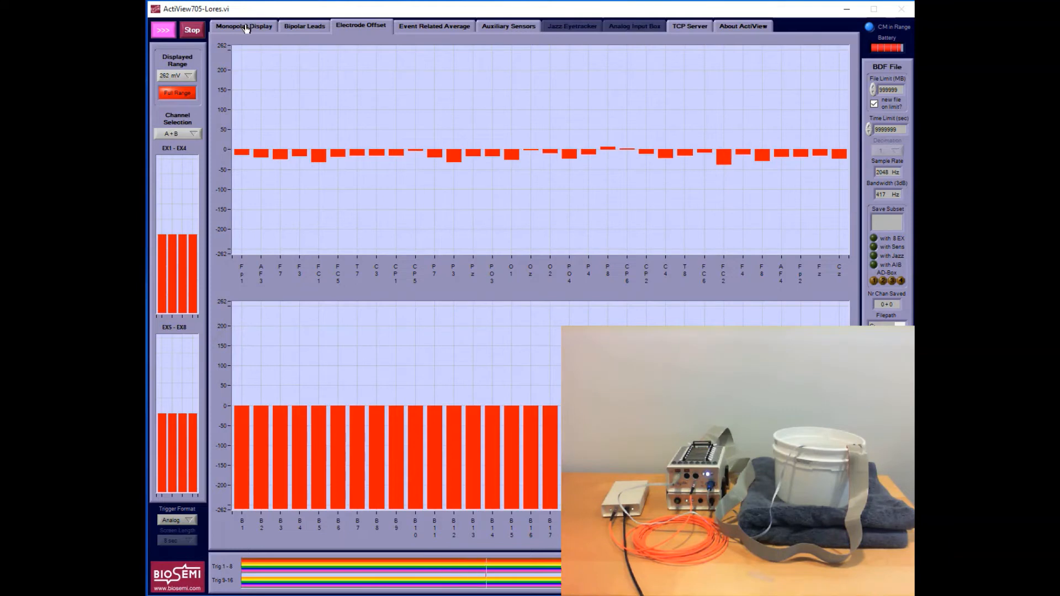
mouse_move(249, 38)
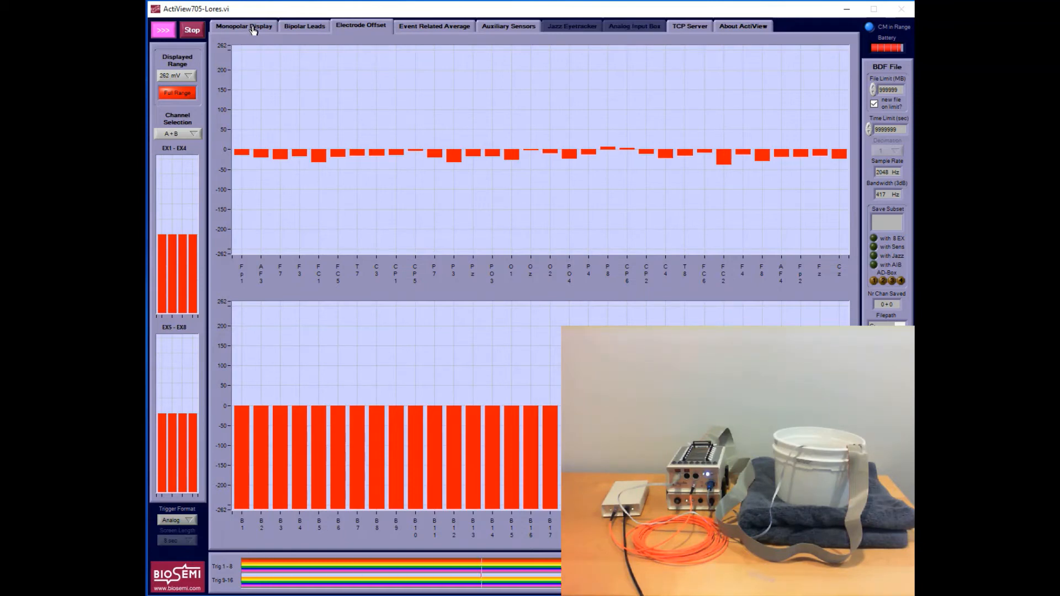
left_click(243, 25)
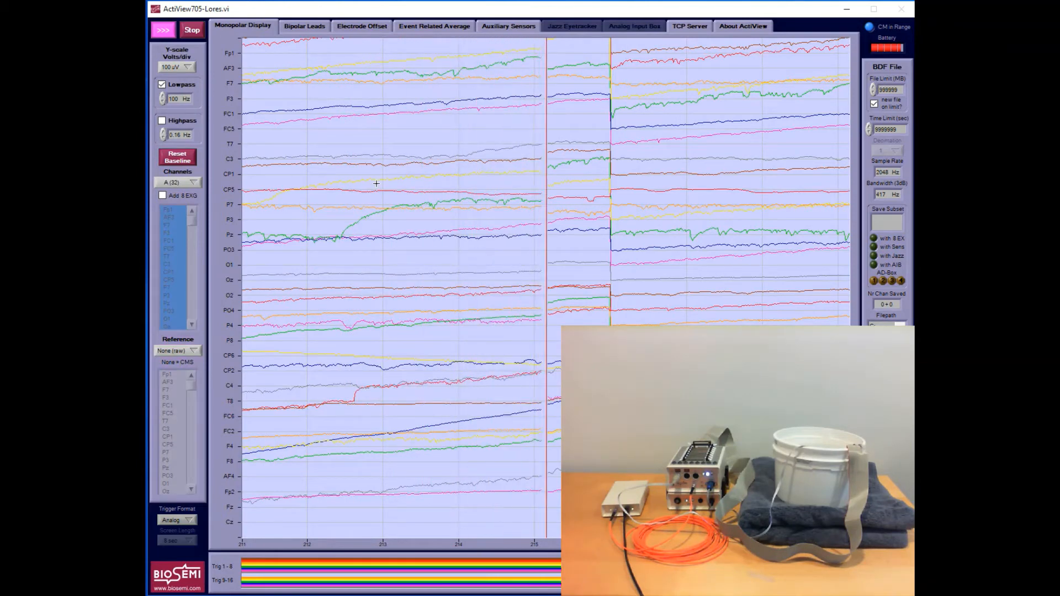
left_click(361, 25)
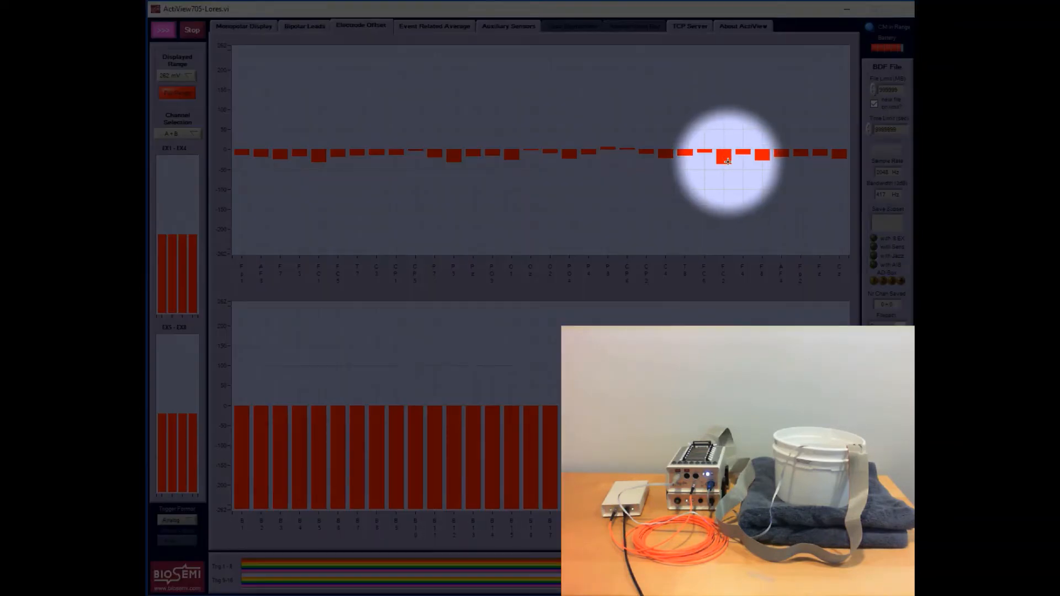
mouse_move(254, 168)
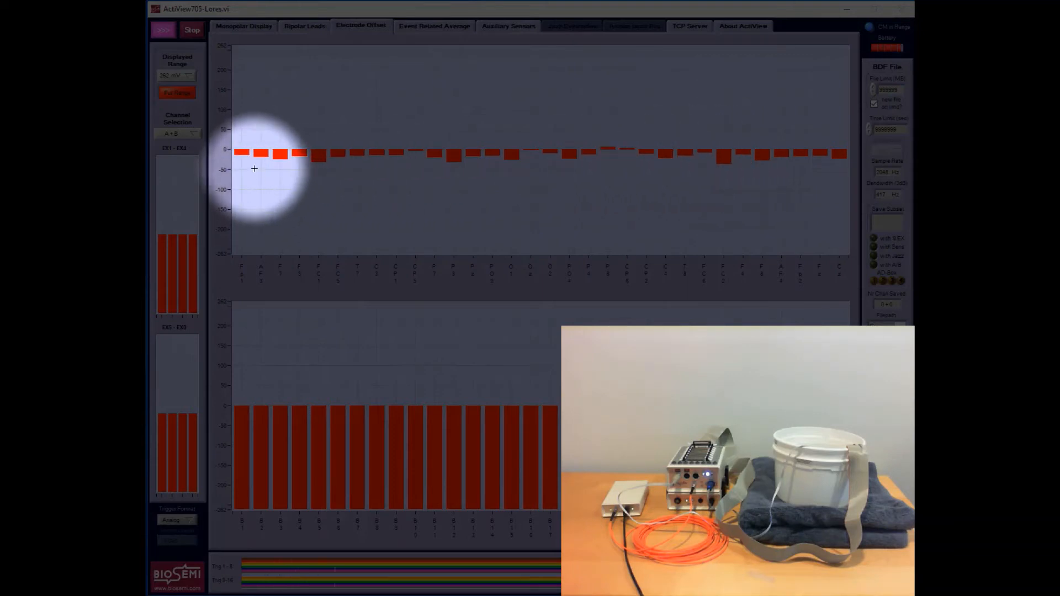
mouse_move(784, 158)
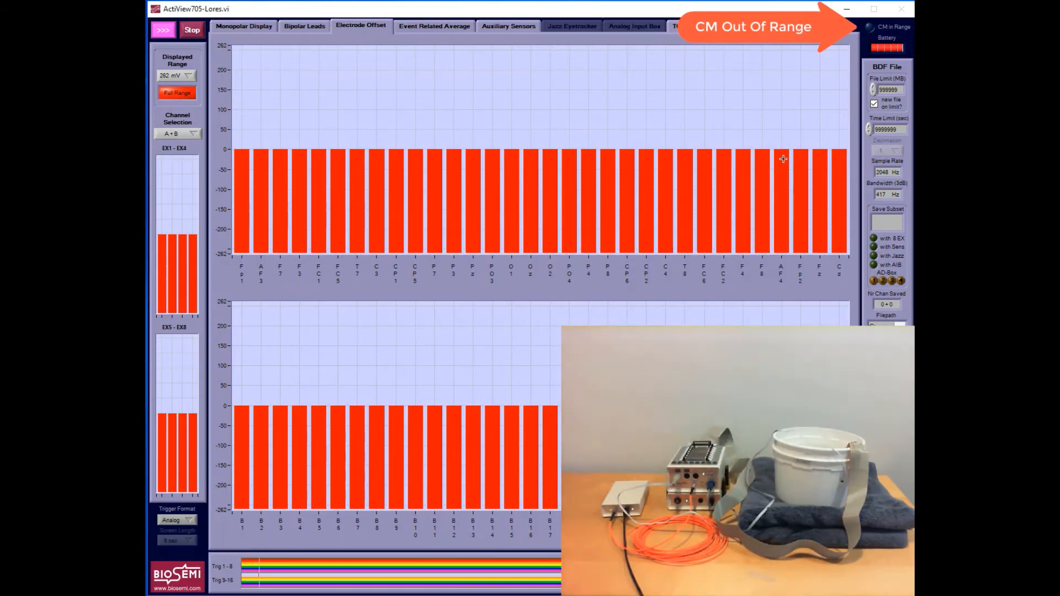
left_click(243, 25)
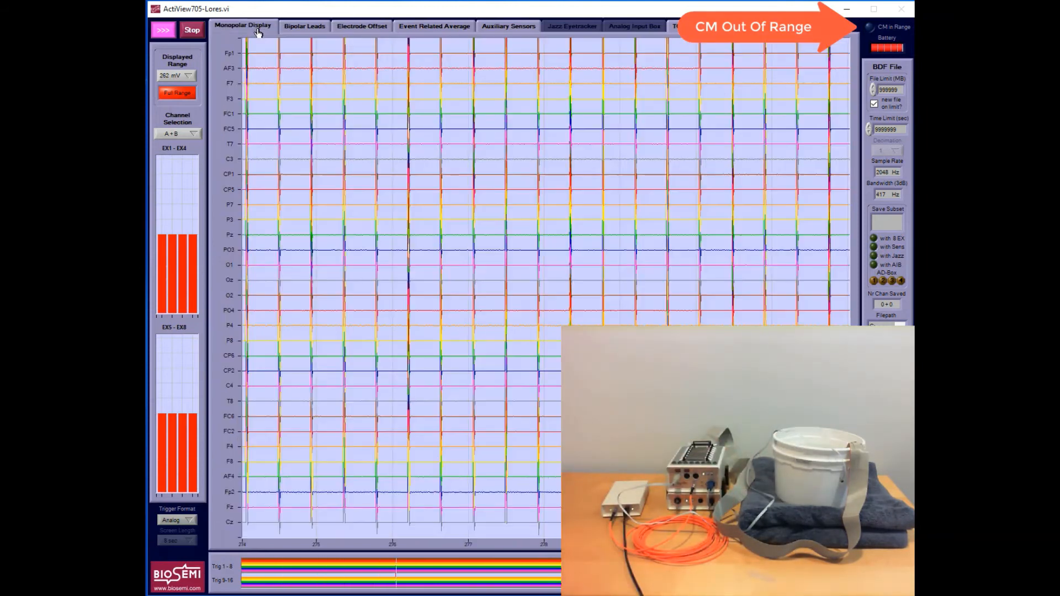
left_click(241, 25)
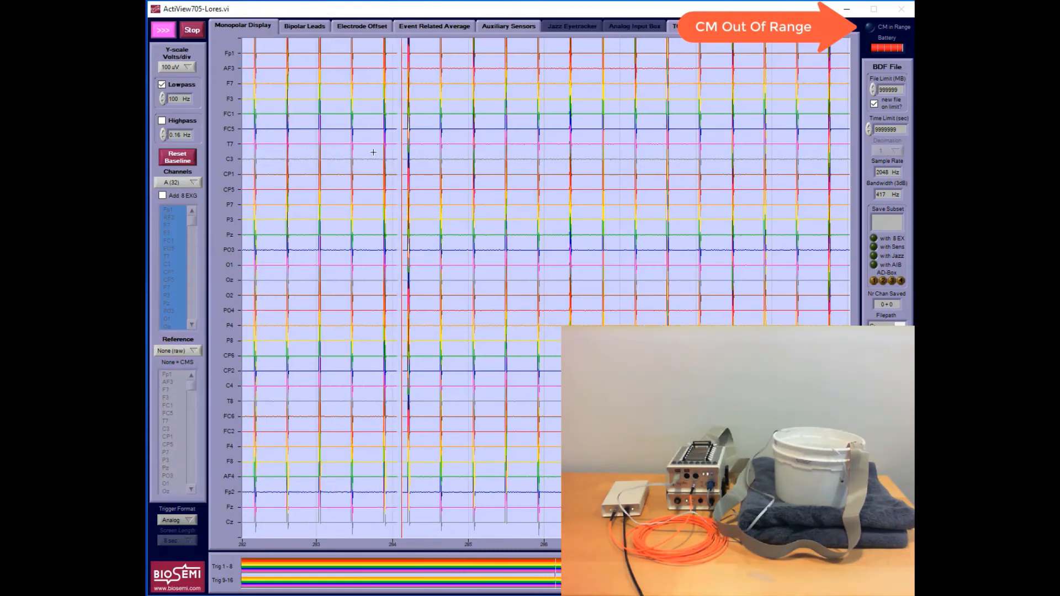
left_click(360, 25)
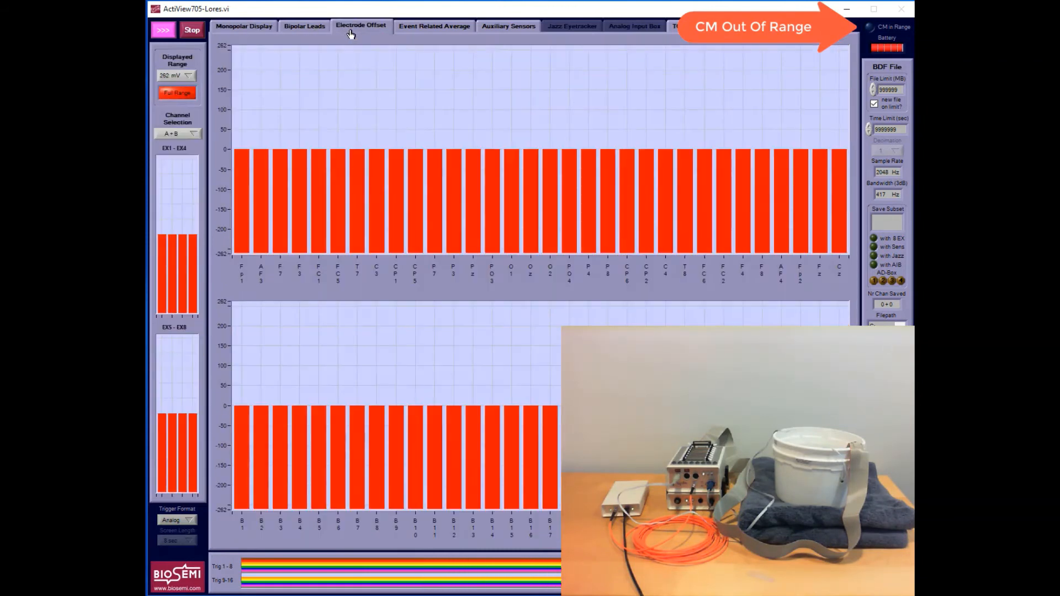